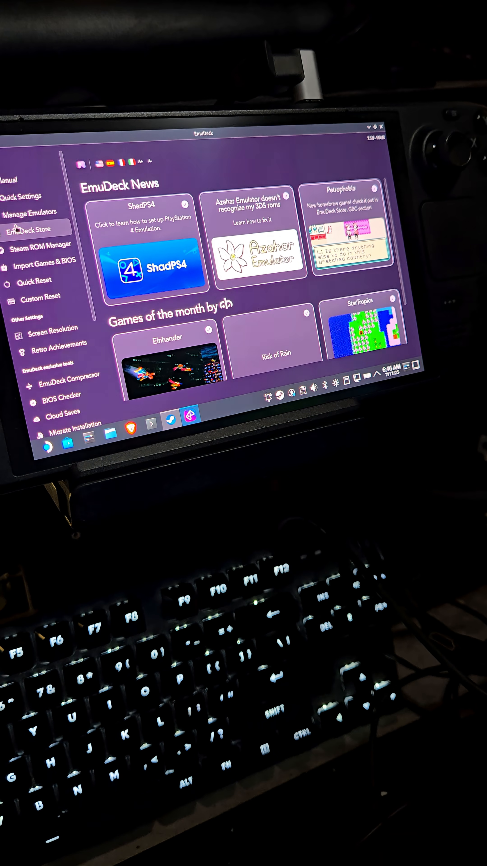
Step: Navigate from Manage Emulators to the EmulationStation-DE tool page under Tools & Frontends
left_click(32, 212)
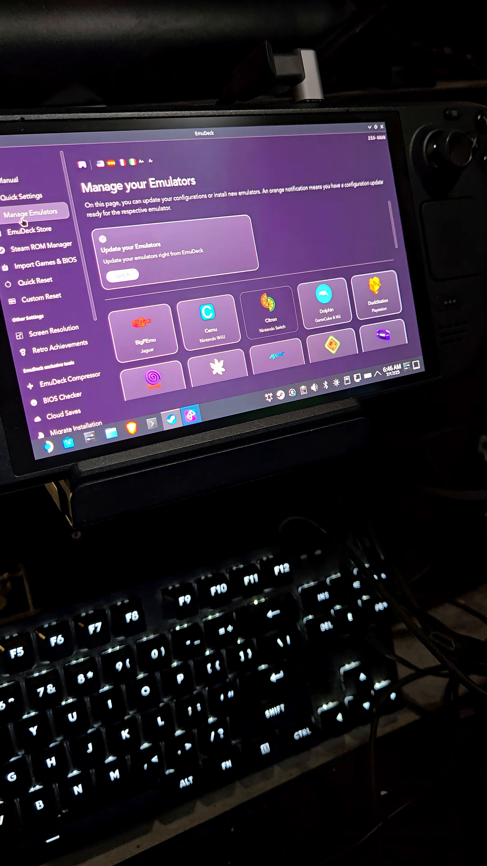
scroll("down", 3)
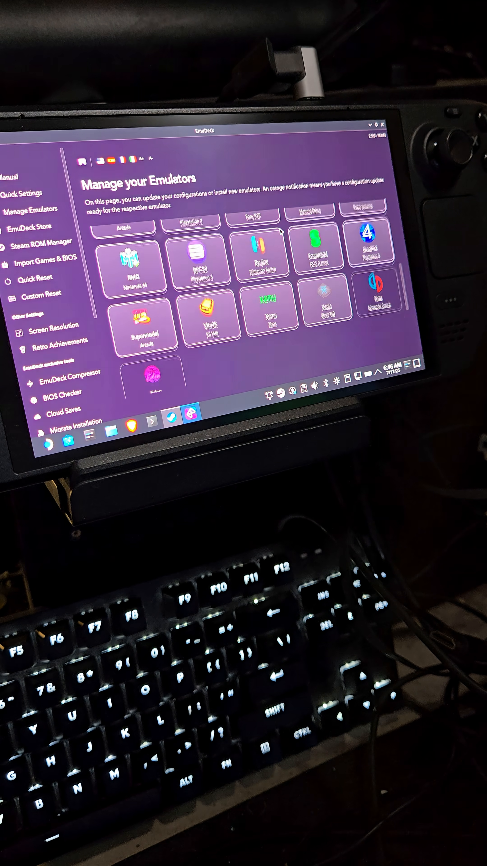
scroll("down", 3)
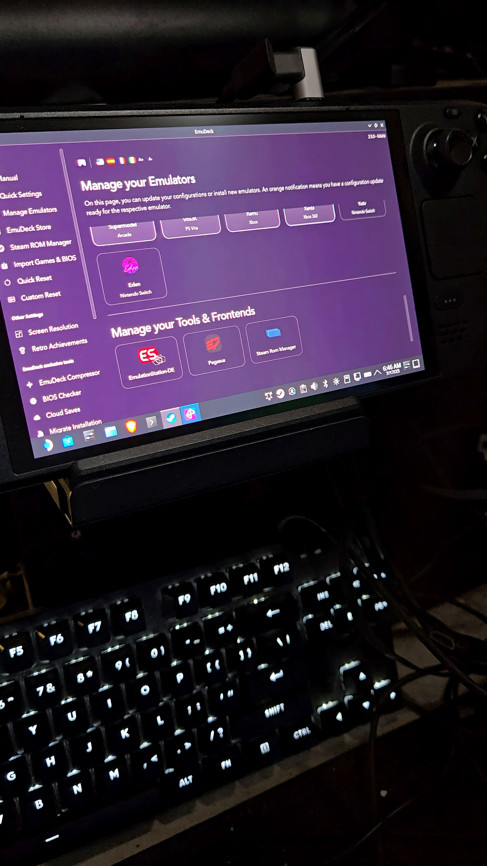
left_click(151, 348)
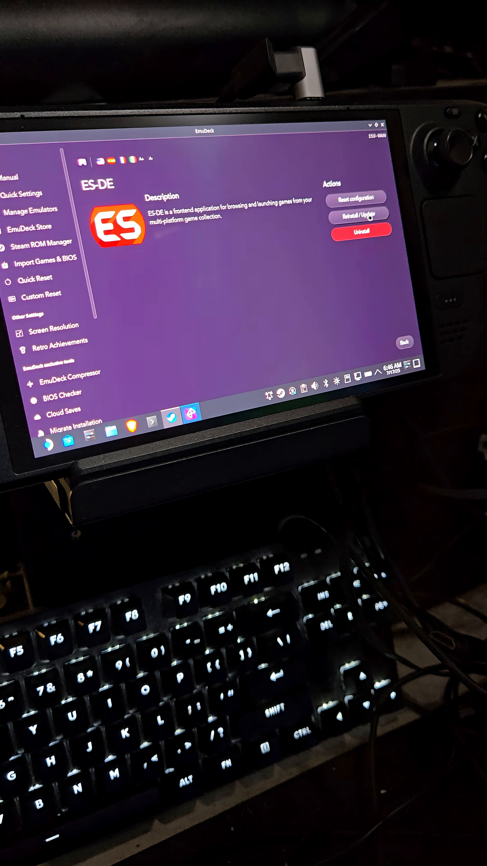
Step: Run Reinstall / Update for ES-DE and wait for the ESDE success dialog
left_click(361, 214)
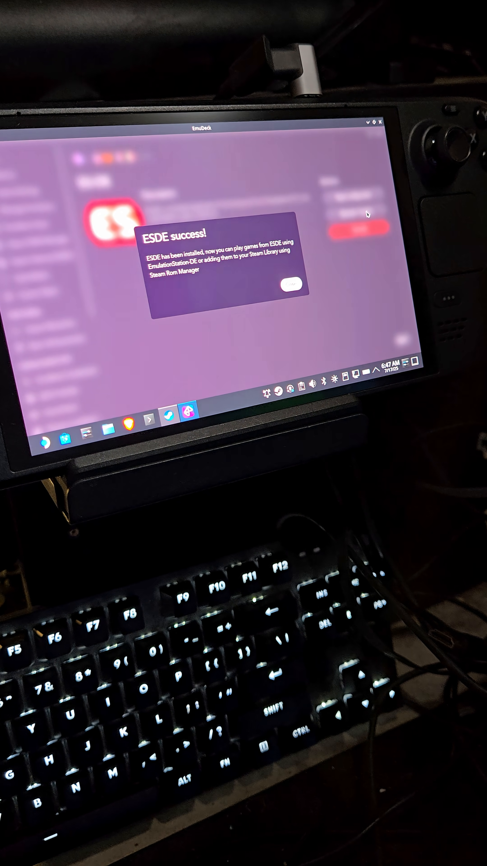
Step: Acknowledge both ESDE success dialogs and the Installing ESDE notice, returning to the ES-DE page
left_click(290, 282)
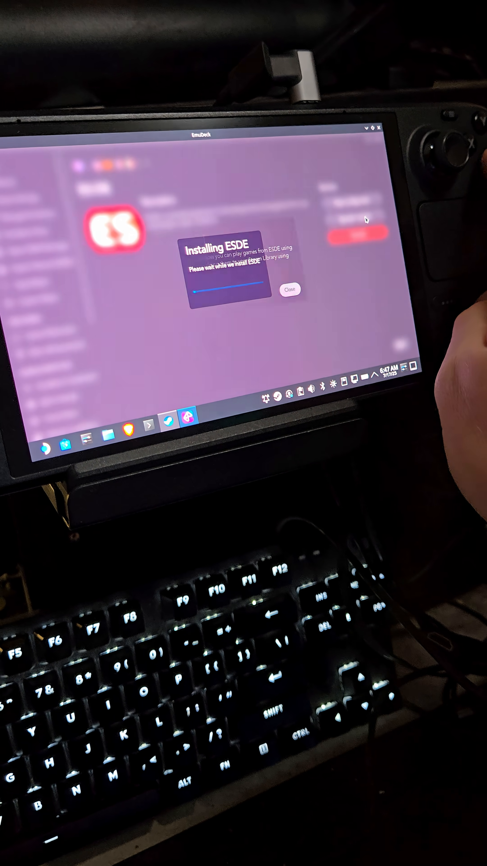
left_click(292, 288)
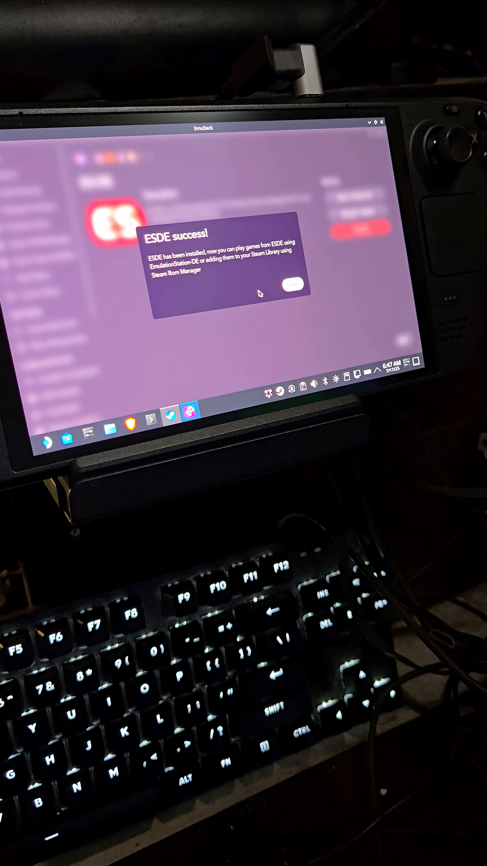
left_click(291, 283)
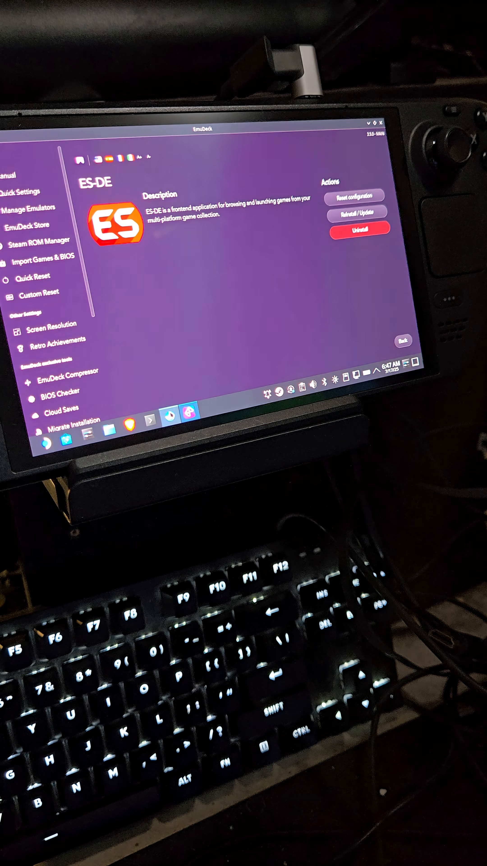